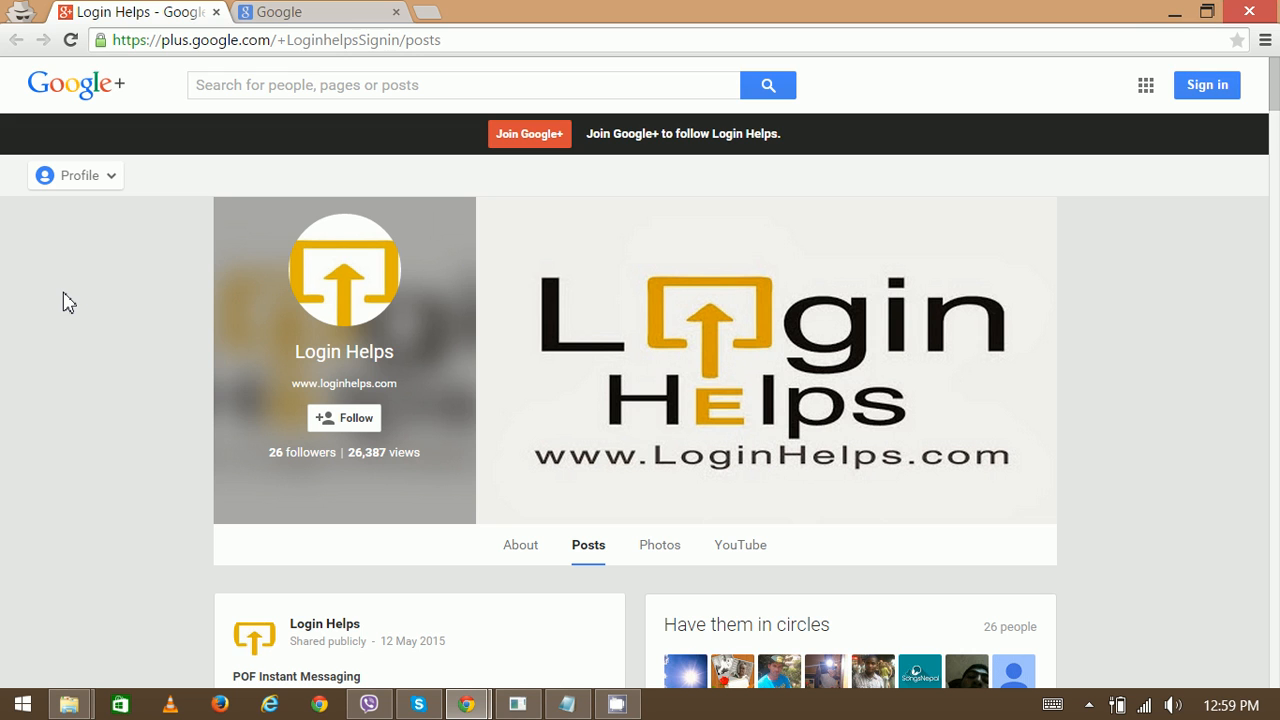
Step: Switch to the second Chrome tab showing the Google Nepal homepage
left_click(300, 12)
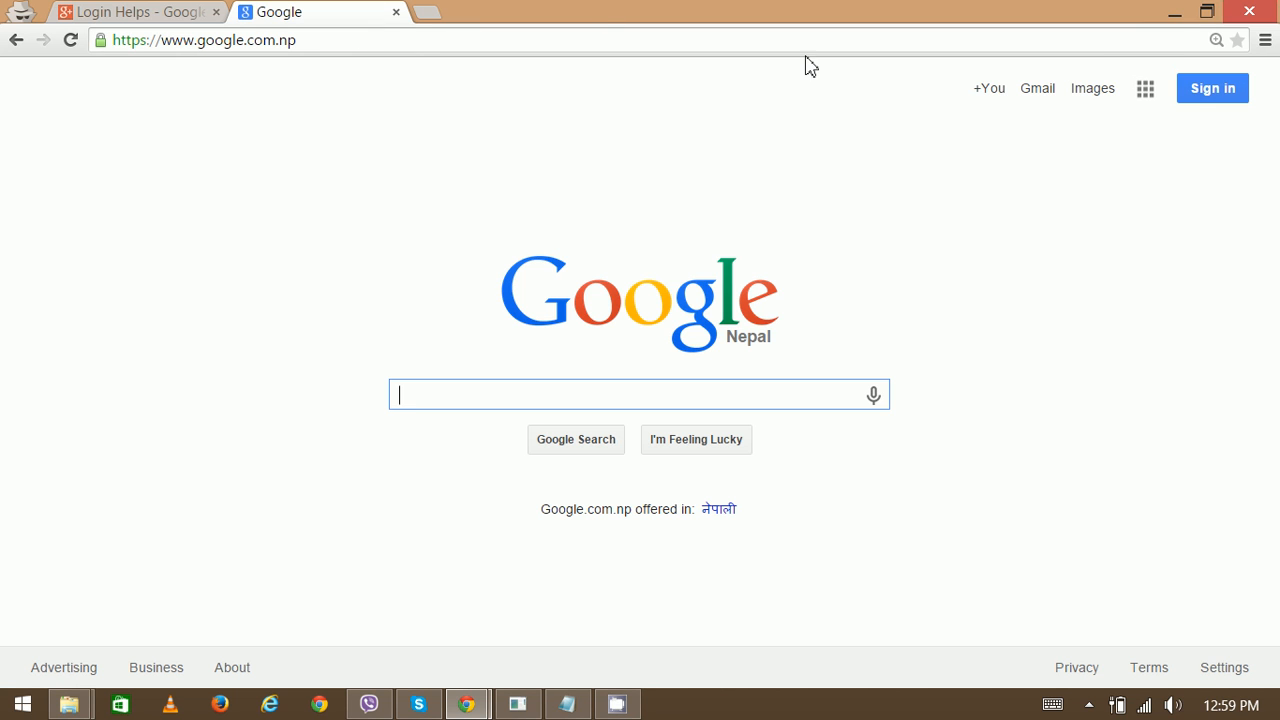
mouse_move(651, 304)
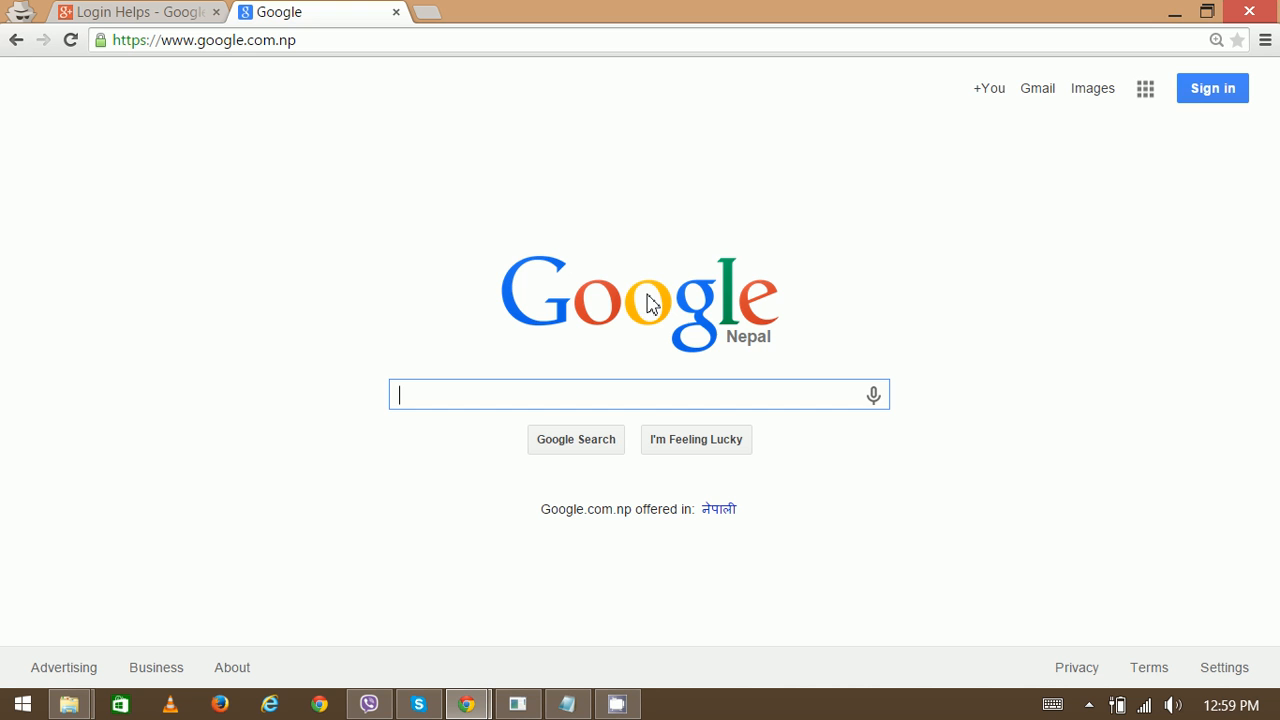
mouse_move(1212, 88)
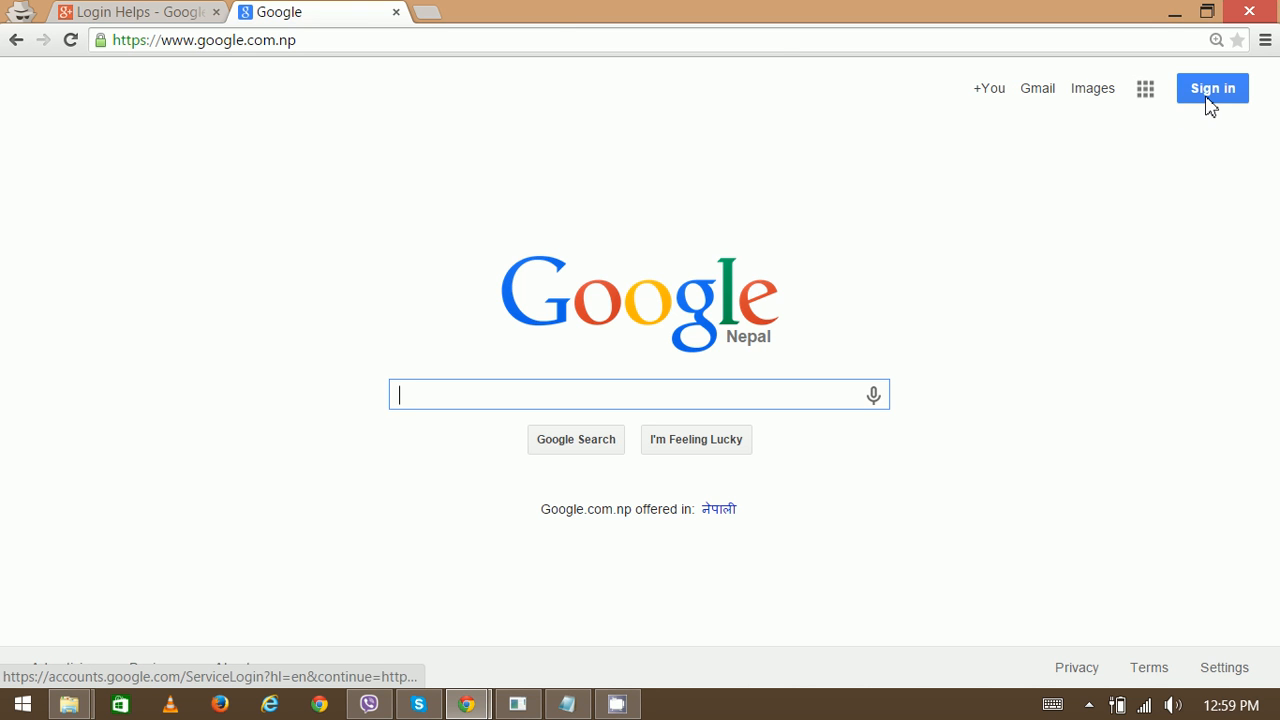
Step: Sign in to the Login Helps Google account by submitting its password
left_click(1213, 88)
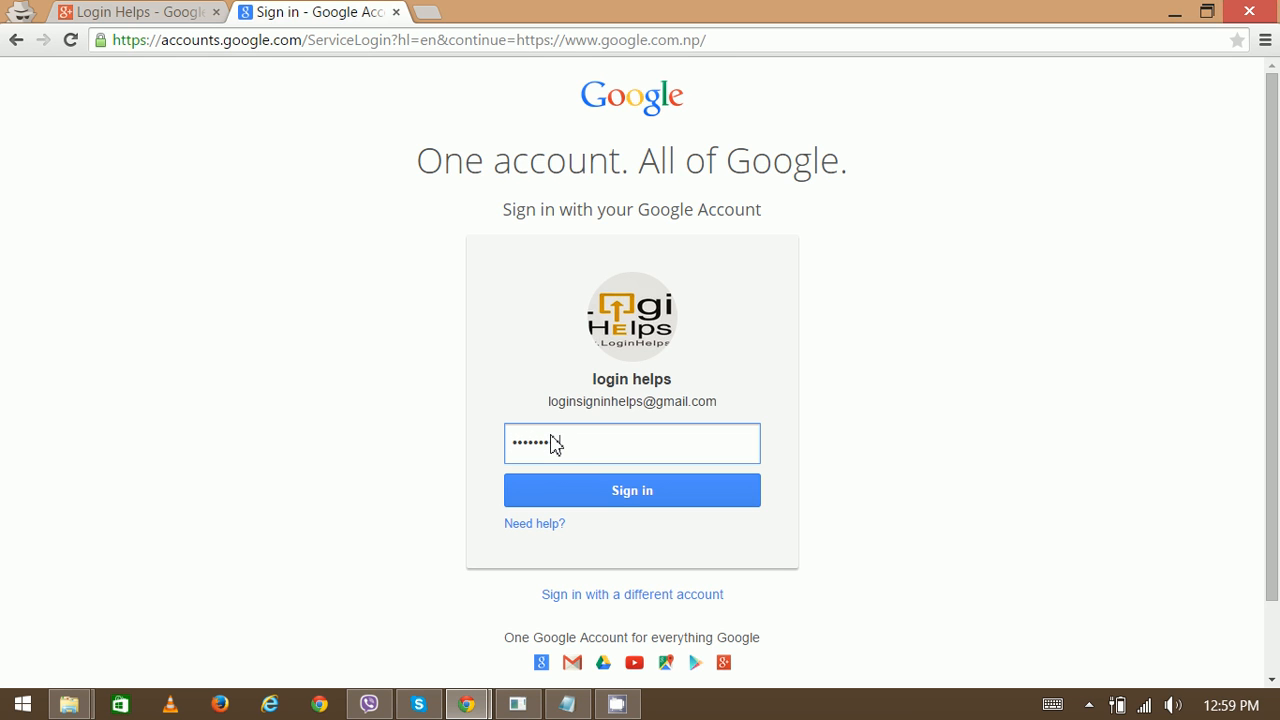
left_click(632, 490)
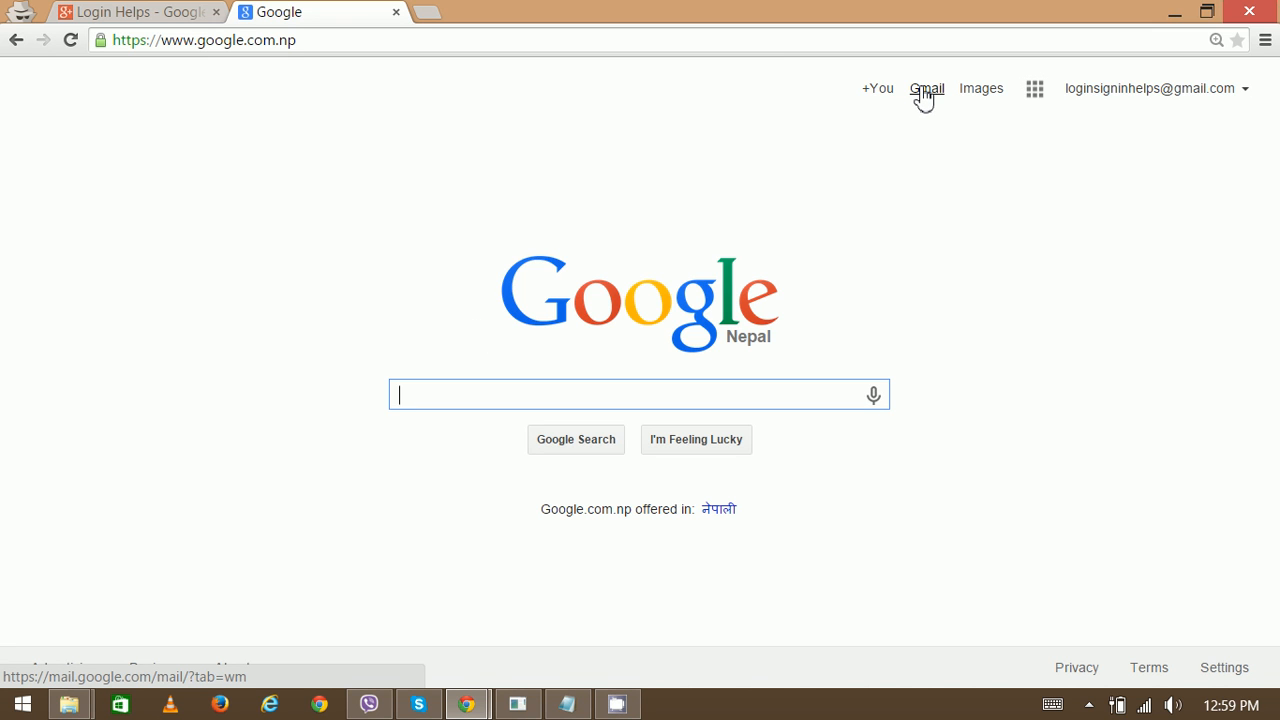
Step: Open Gmail from the Google homepage's top-right link and let the inbox load
left_click(926, 88)
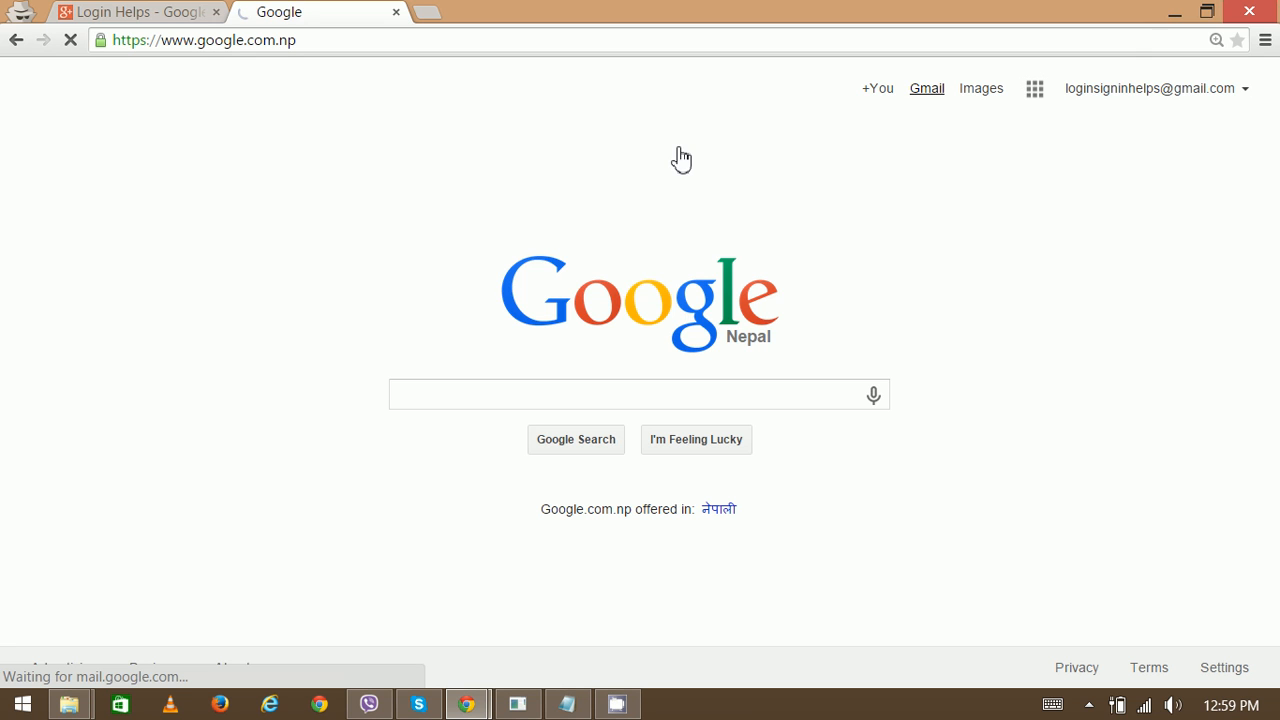
left_click(926, 88)
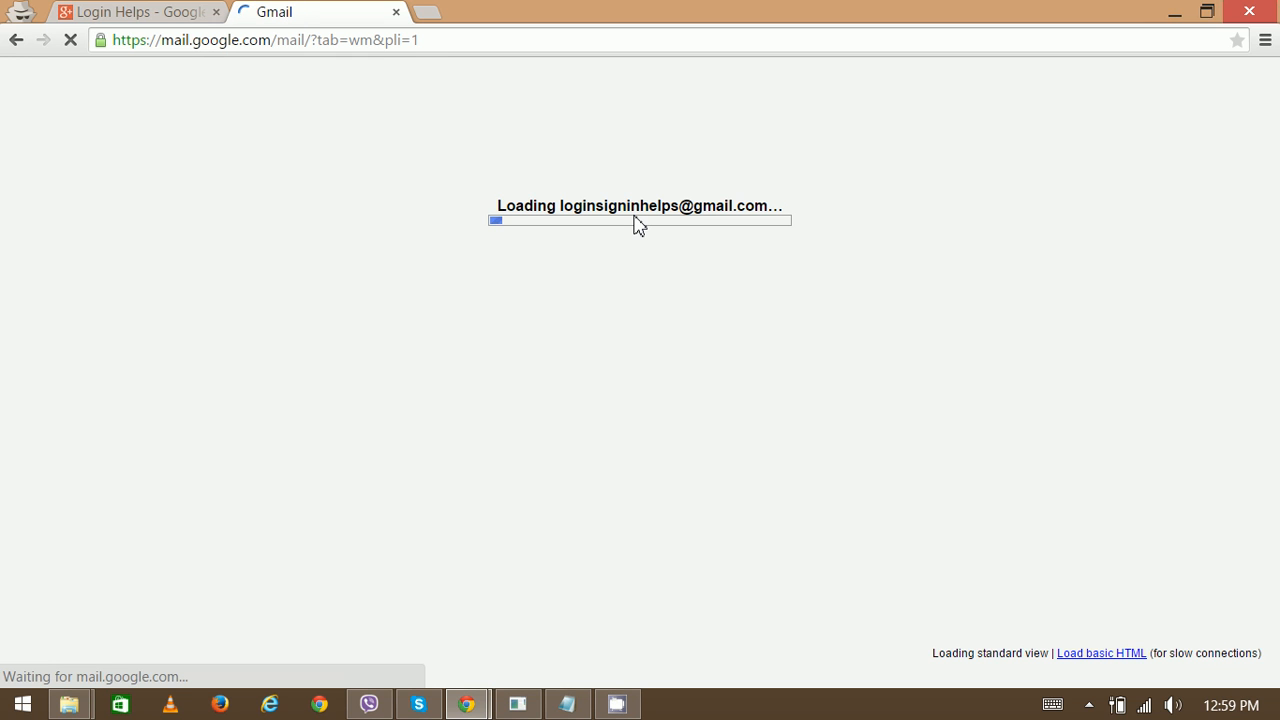